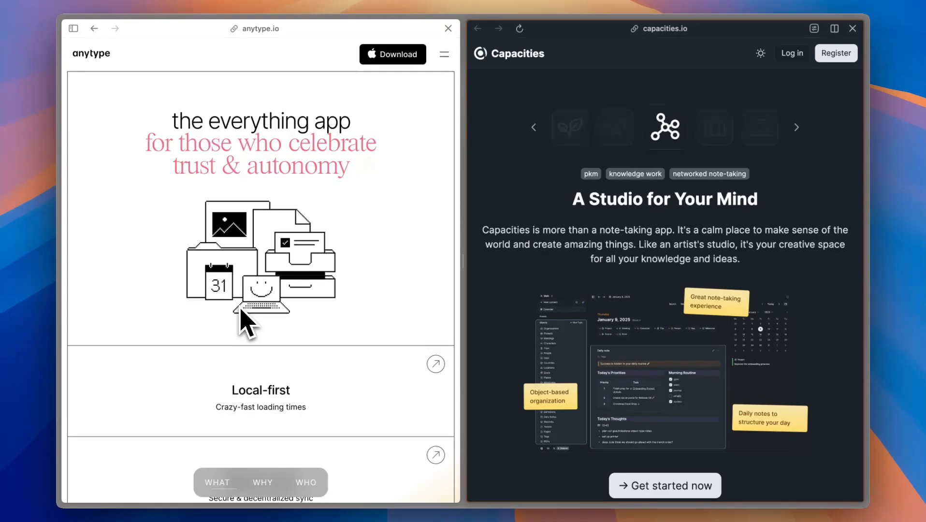
pyautogui.moveTo(489, 227)
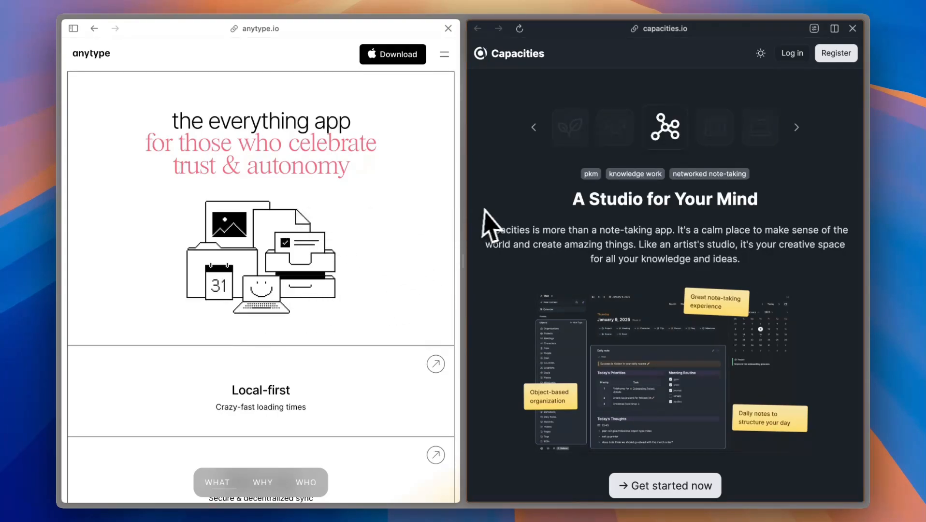
pyautogui.moveTo(330, 226)
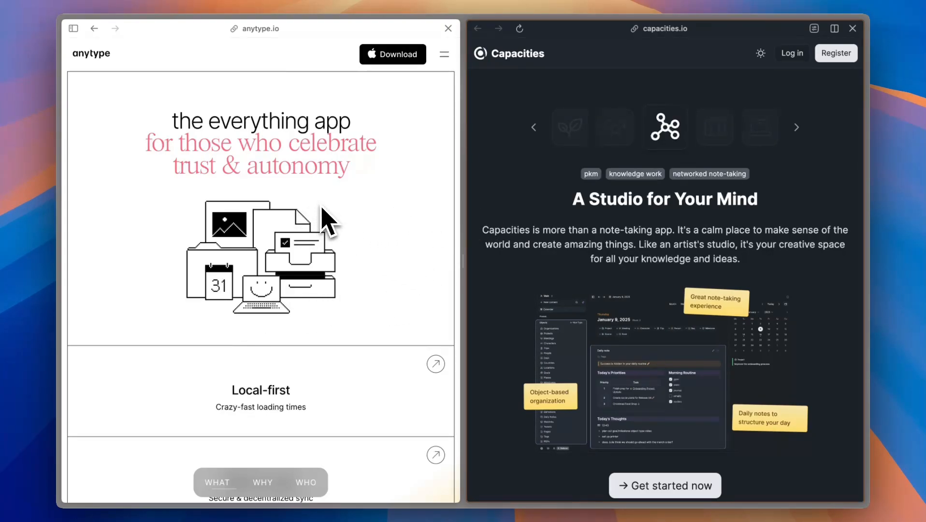
pyautogui.moveTo(498, 151)
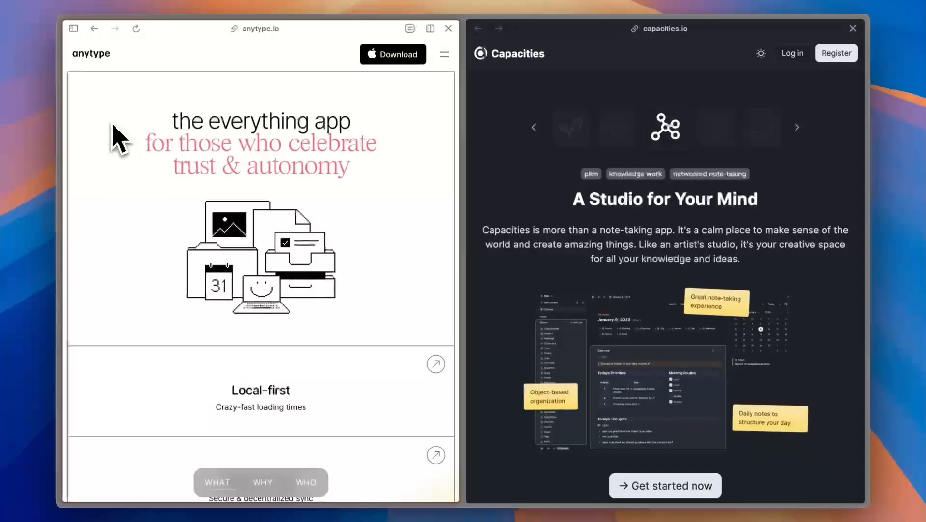
pyautogui.moveTo(142, 239)
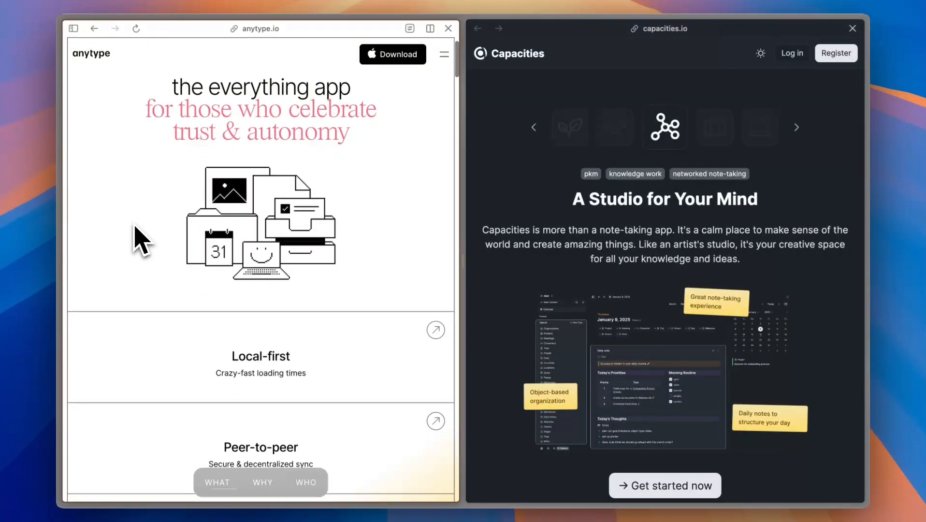
pyautogui.scroll(-3)
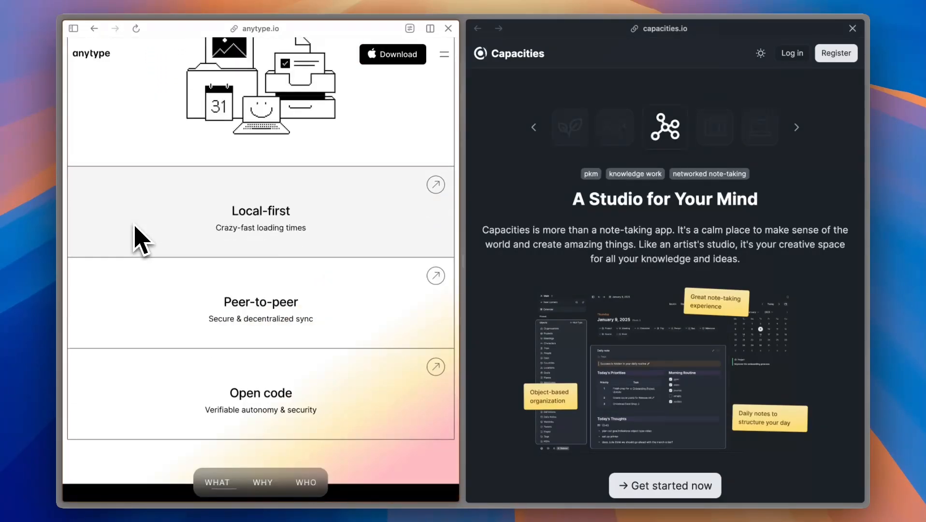
pyautogui.scroll(-3)
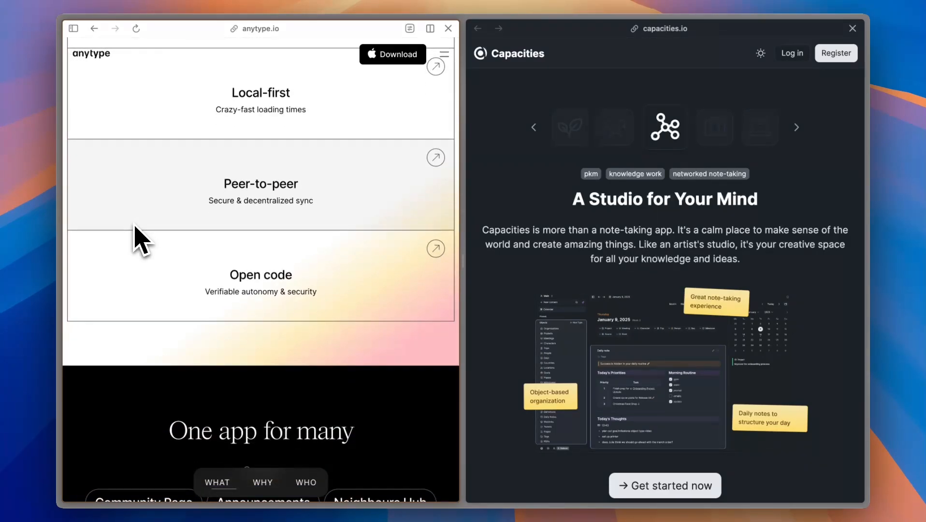
pyautogui.scroll(-3)
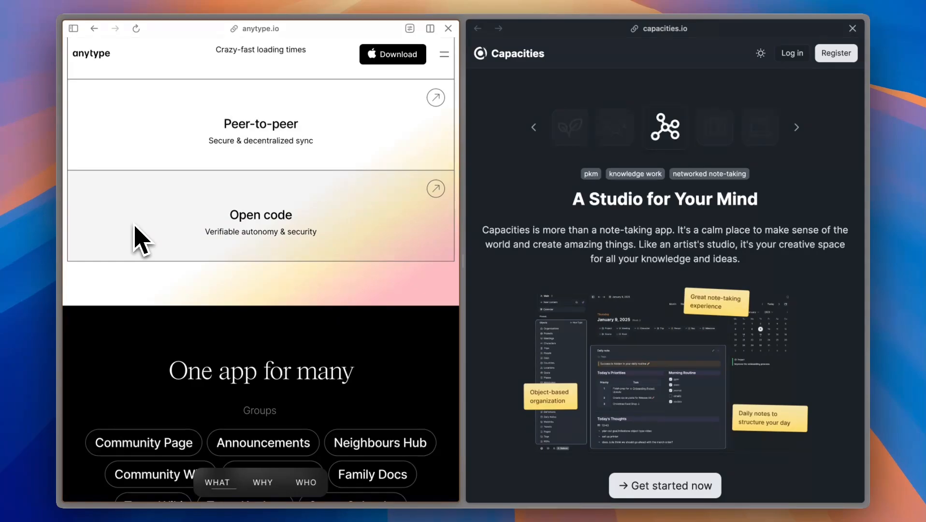
pyautogui.scroll(-3)
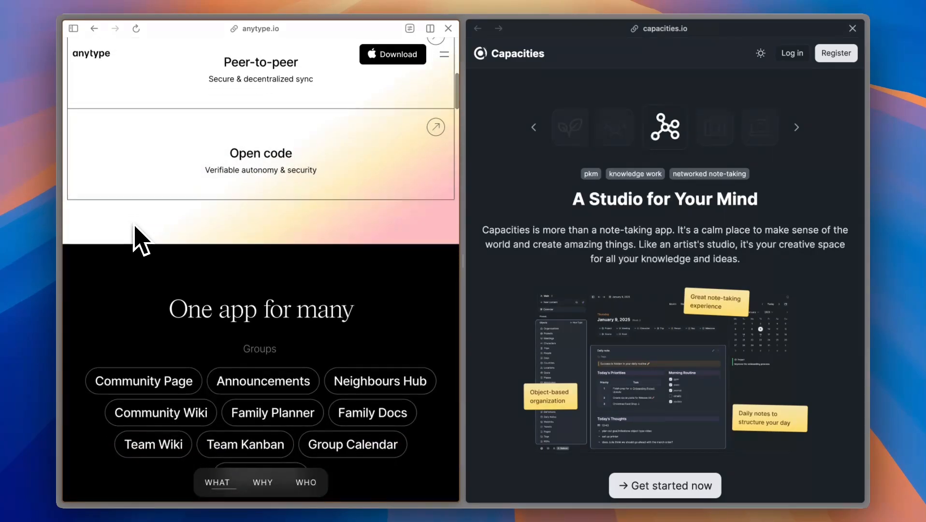
pyautogui.scroll(3)
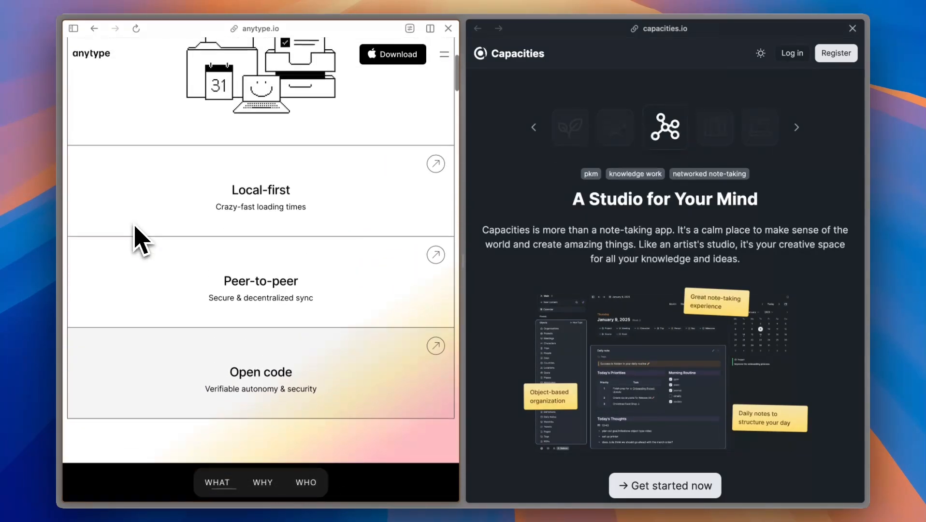
pyautogui.scroll(3)
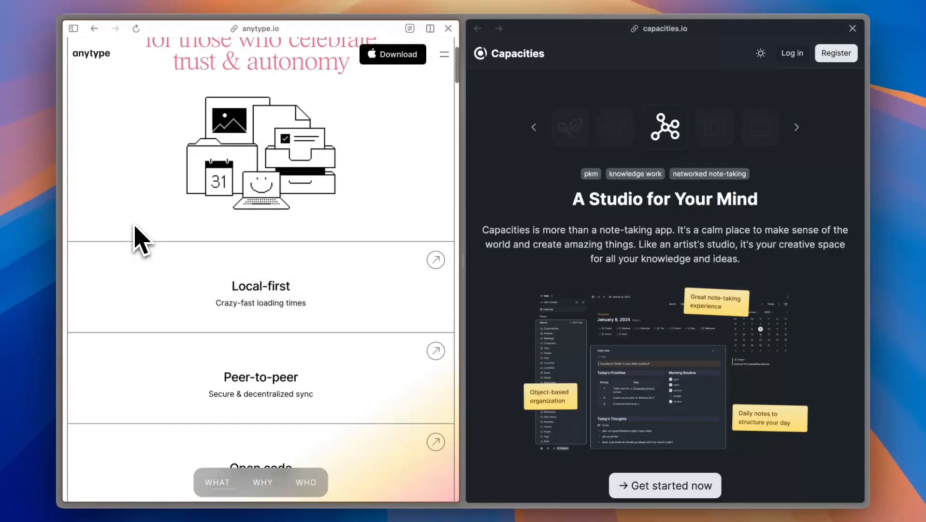
pyautogui.scroll(3)
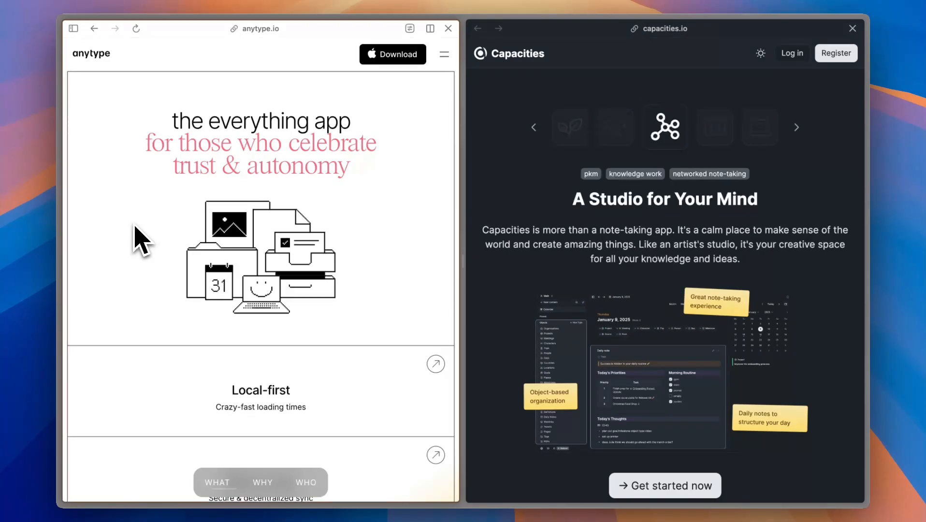
pyautogui.scroll(-3)
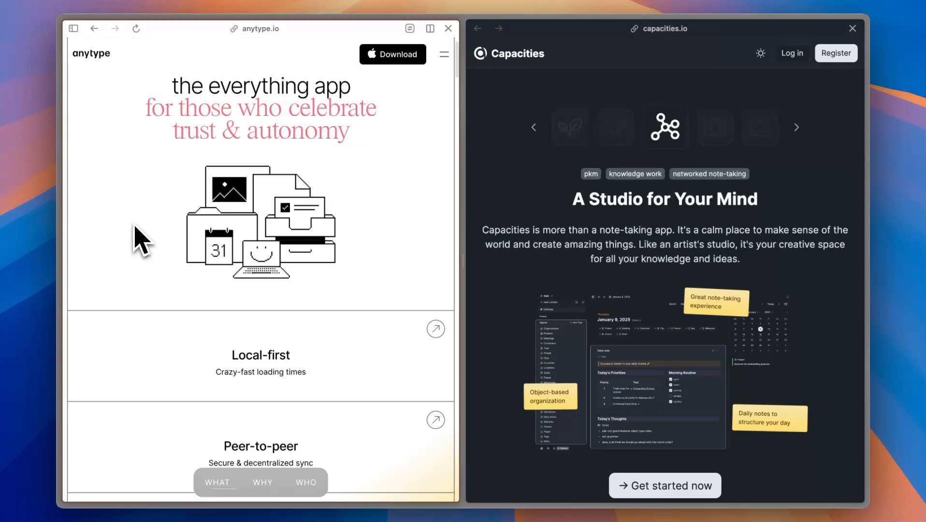
pyautogui.scroll(-3)
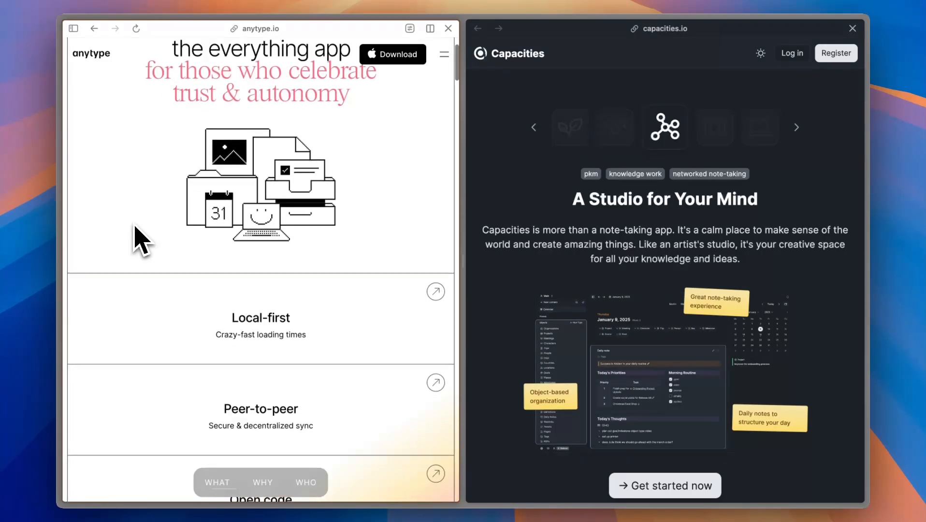
pyautogui.scroll(-3)
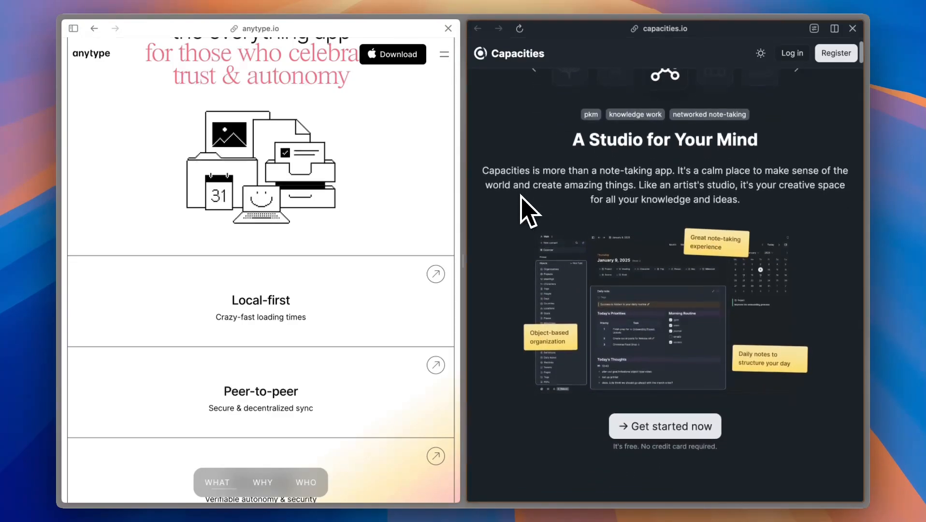
pyautogui.scroll(-3)
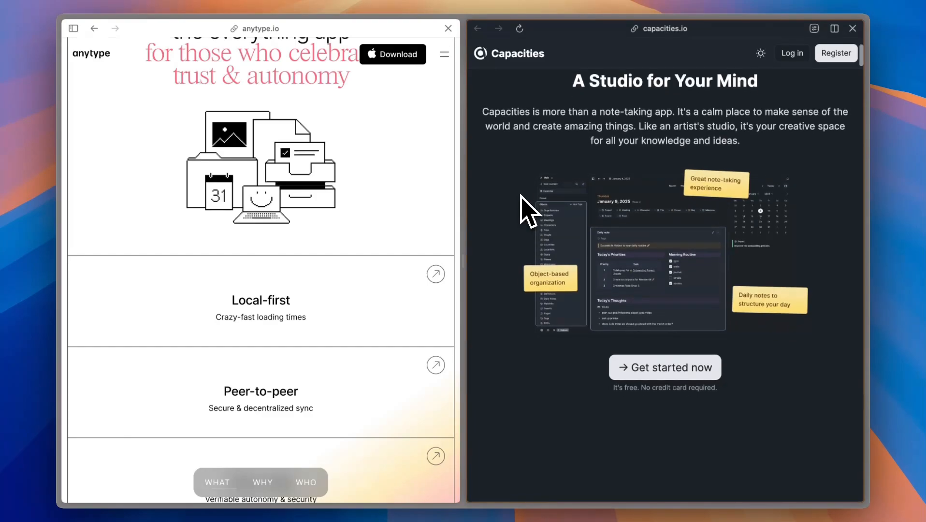
pyautogui.scroll(-3)
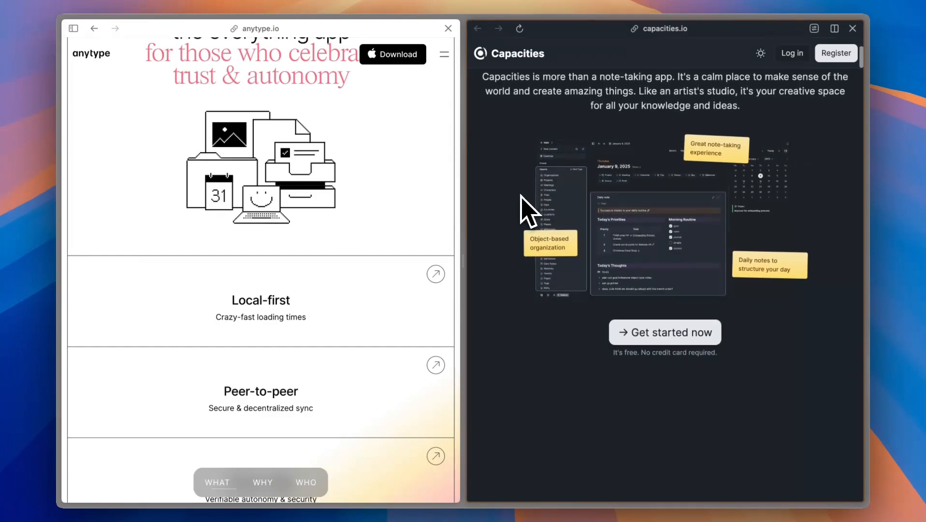
pyautogui.scroll(-3)
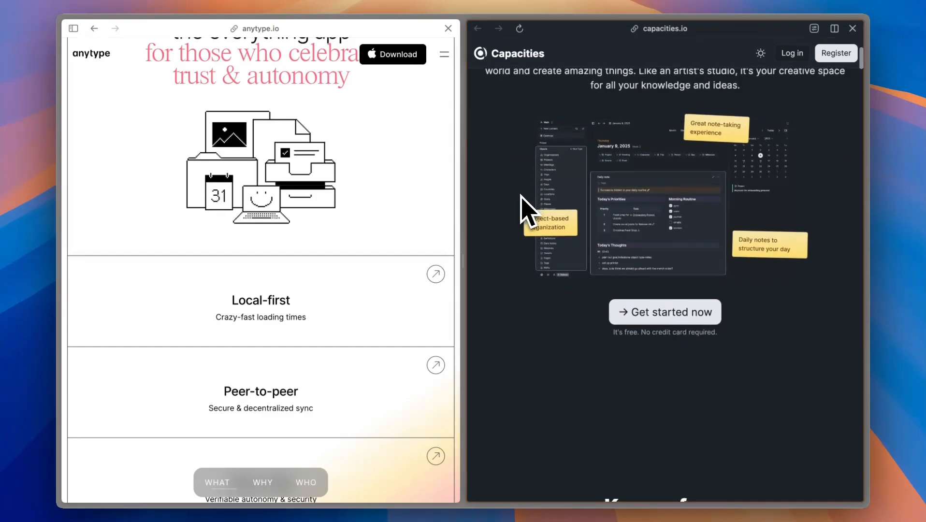
pyautogui.scroll(-3)
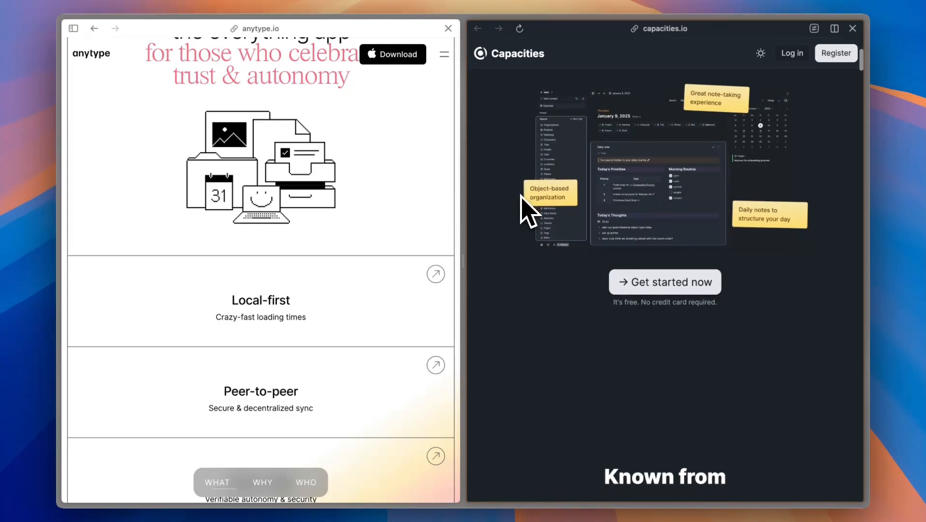
pyautogui.scroll(-3)
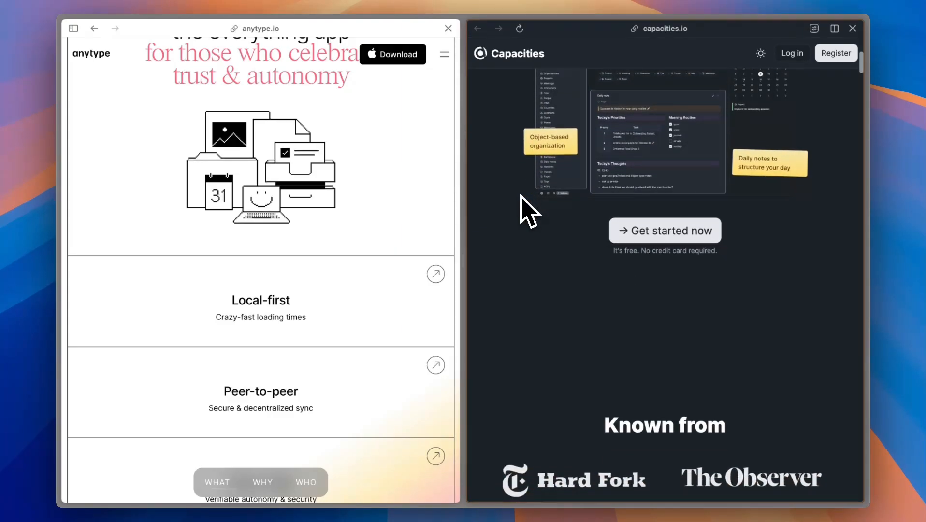
pyautogui.scroll(-3)
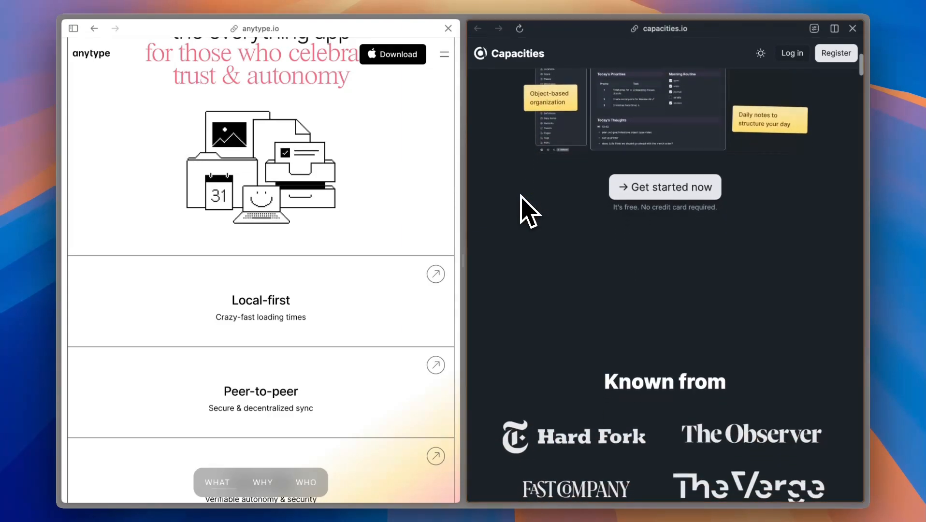
pyautogui.scroll(-3)
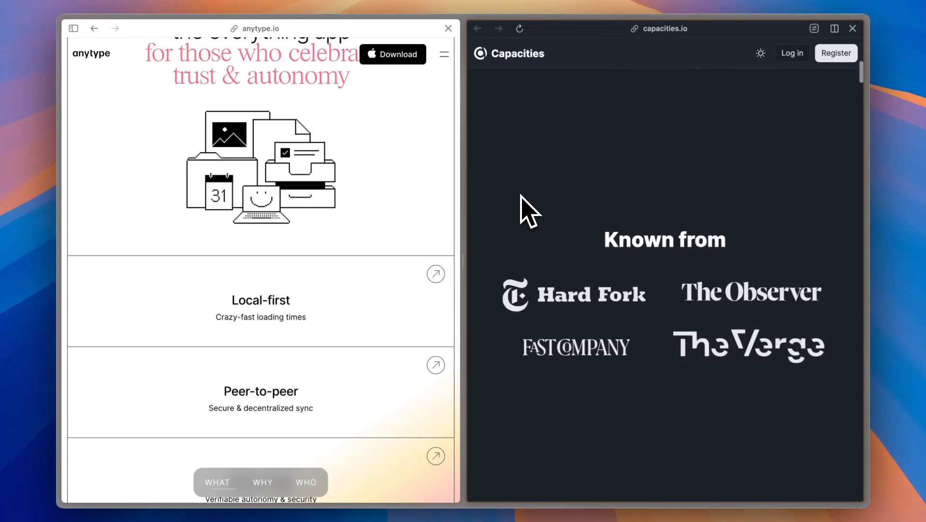
pyautogui.scroll(3)
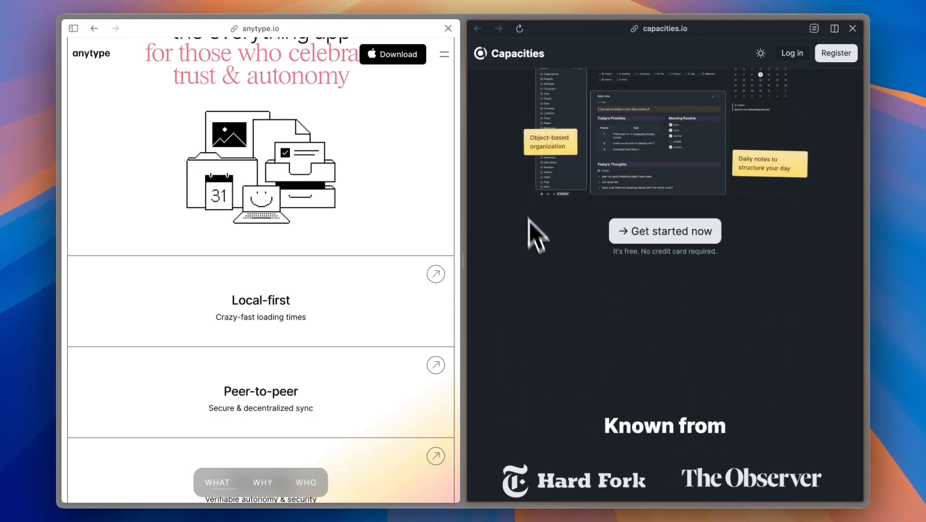
pyautogui.moveTo(540, 298)
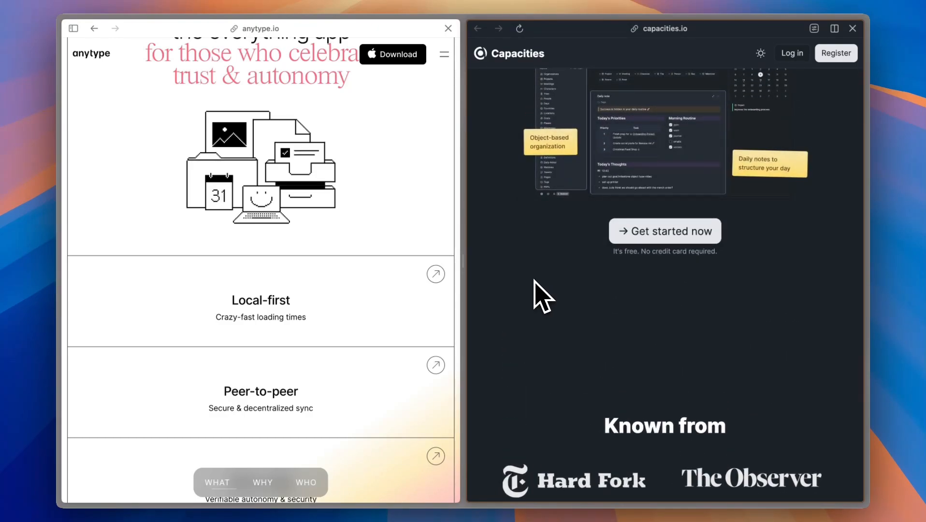
pyautogui.scroll(3)
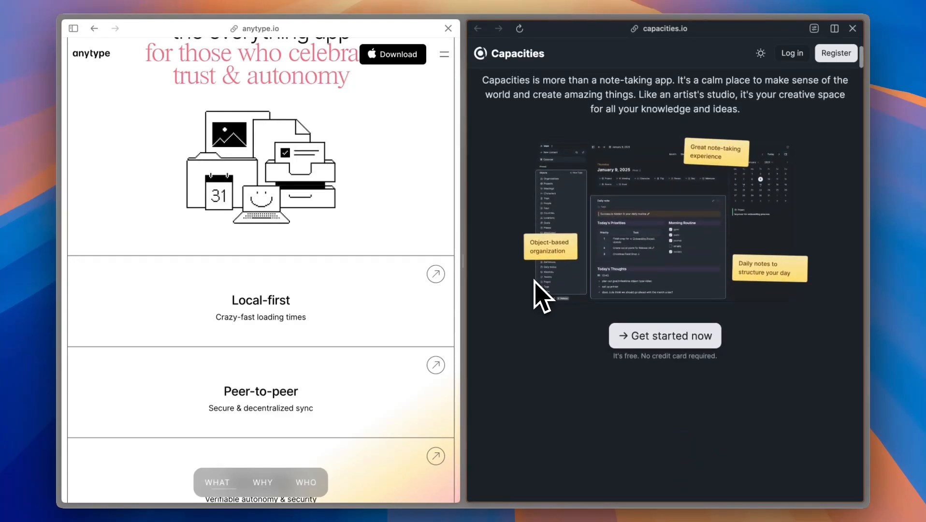
pyautogui.scroll(3)
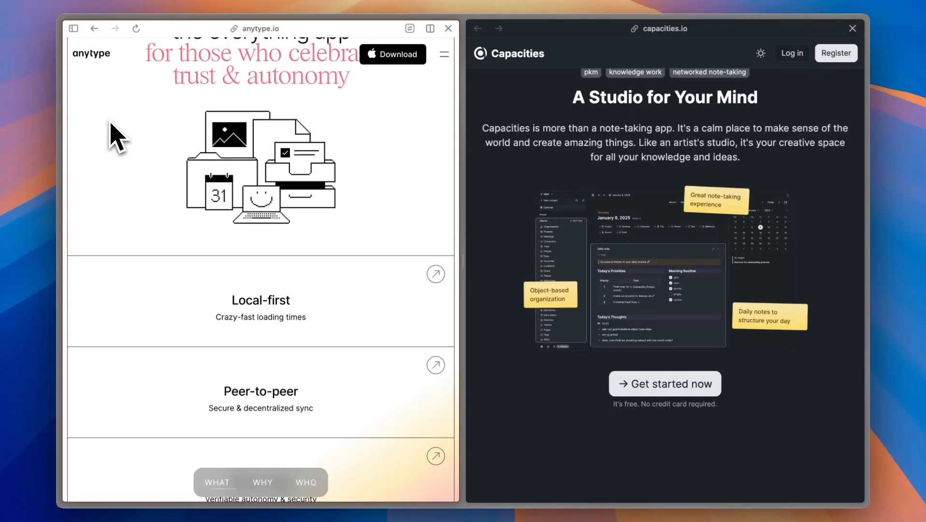
pyautogui.moveTo(524, 210)
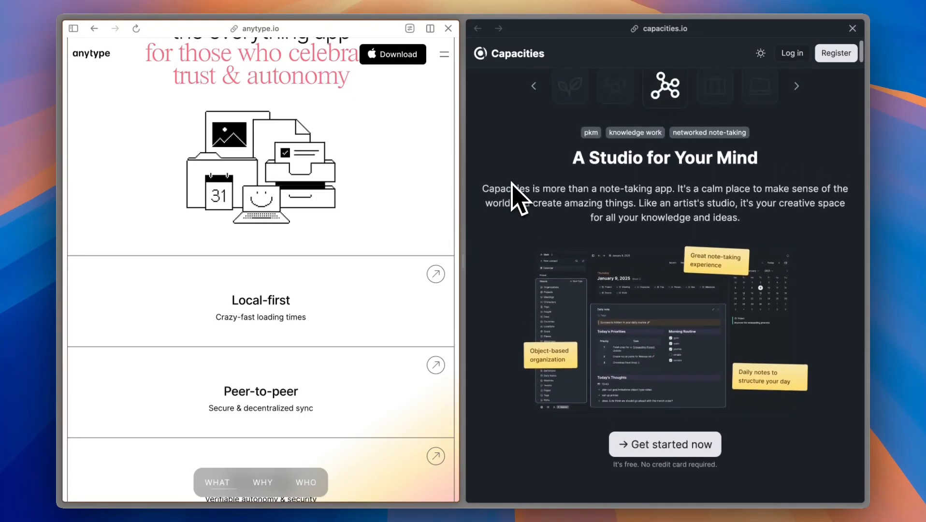
pyautogui.scroll(-3)
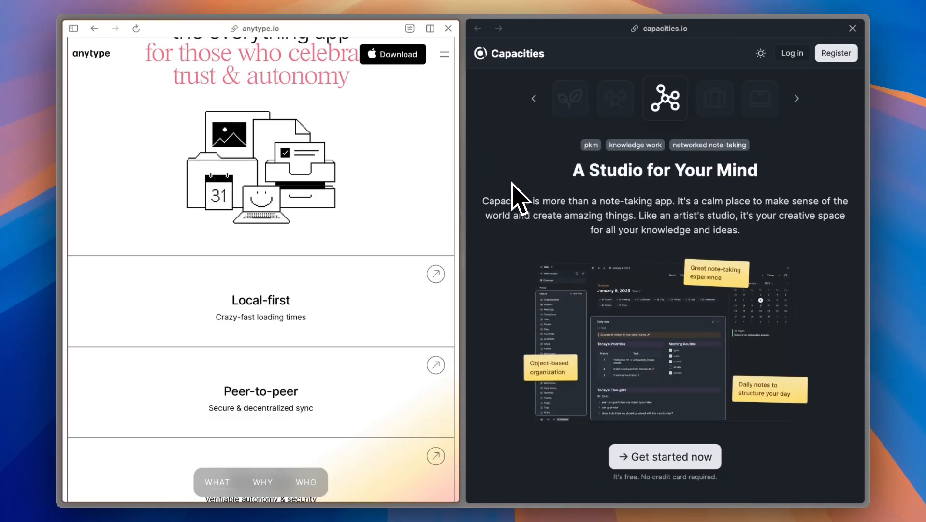